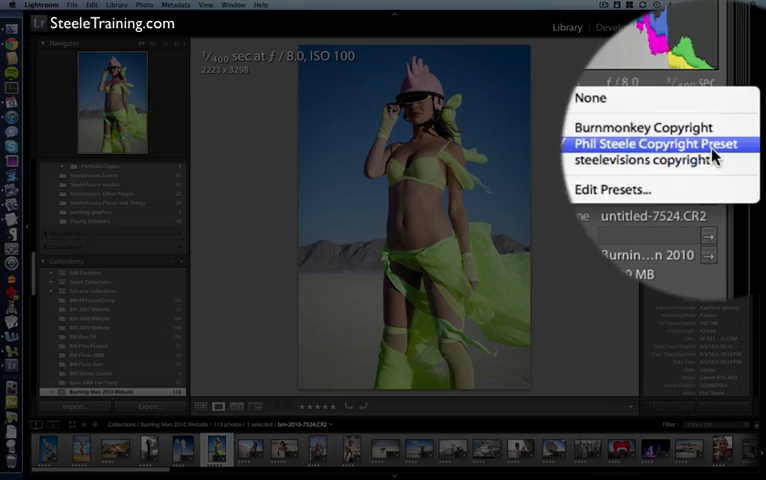
Apply the Phil Steele Copyright Preset to the photo, then choose Edit Presets from the Preset menu
{"action": "left_click", "coordinate": [654, 150]}
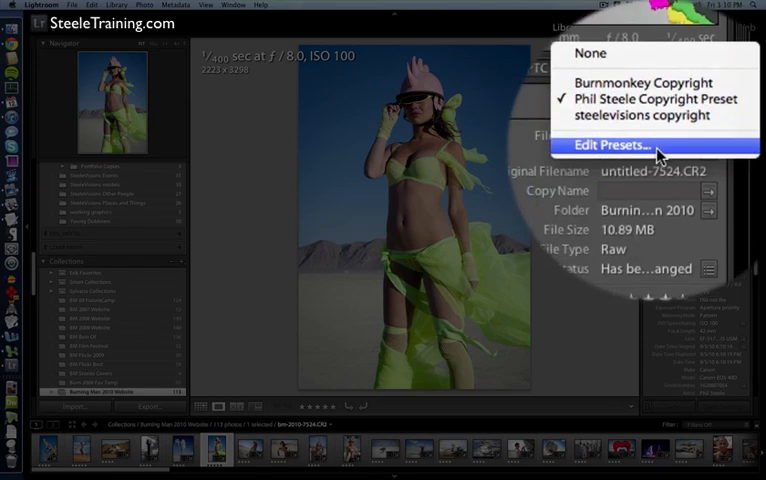
{"action": "left_click", "coordinate": [620, 144]}
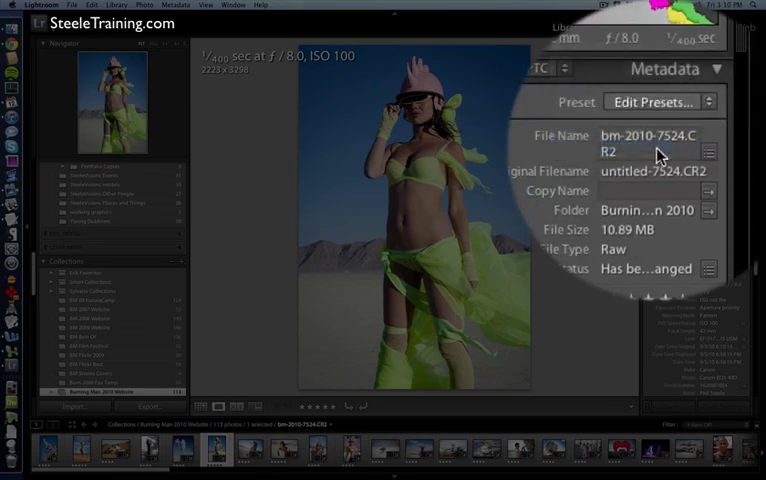
Uncheck every metadata field in the Edit Metadata Presets dialog with Check None
{"action": "left_click", "coordinate": [656, 102]}
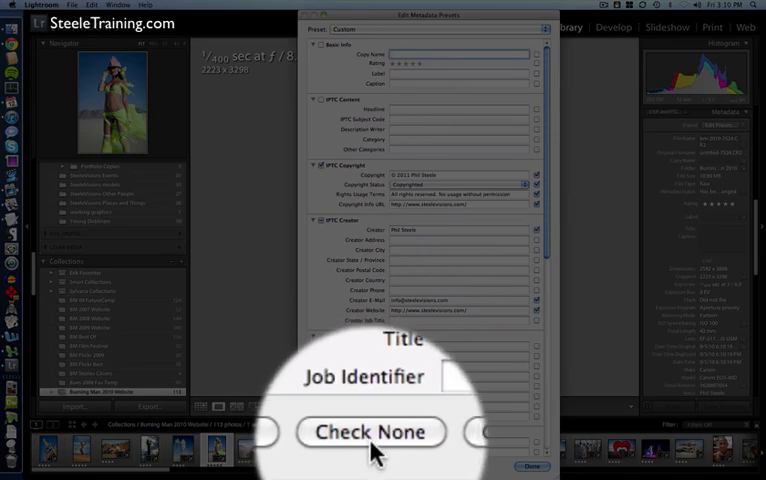
{"action": "left_click", "coordinate": [372, 432]}
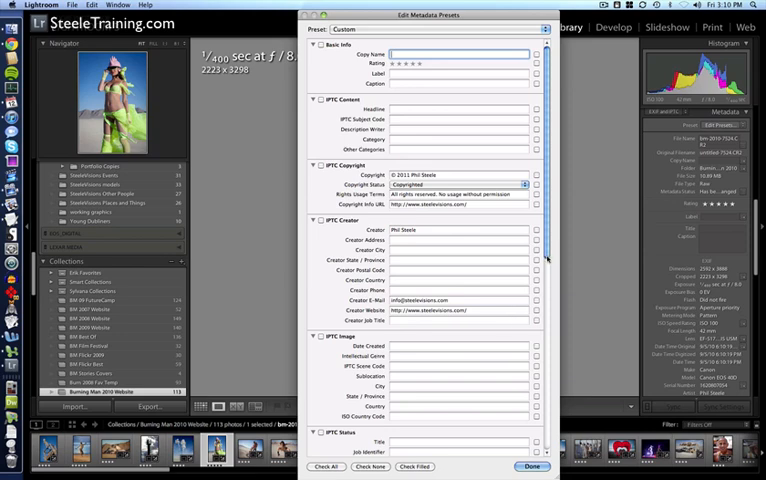
{"action": "mouse_move", "coordinate": [494, 310]}
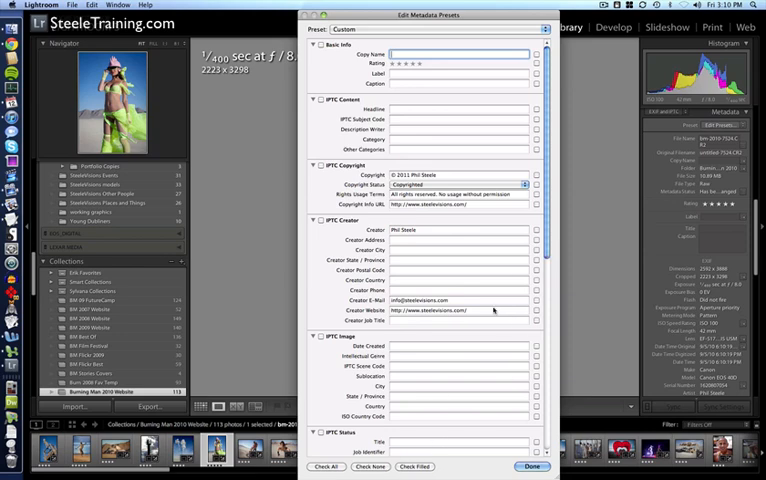
{"action": "scroll", "scroll_direction": "down", "scroll_amount": 3}
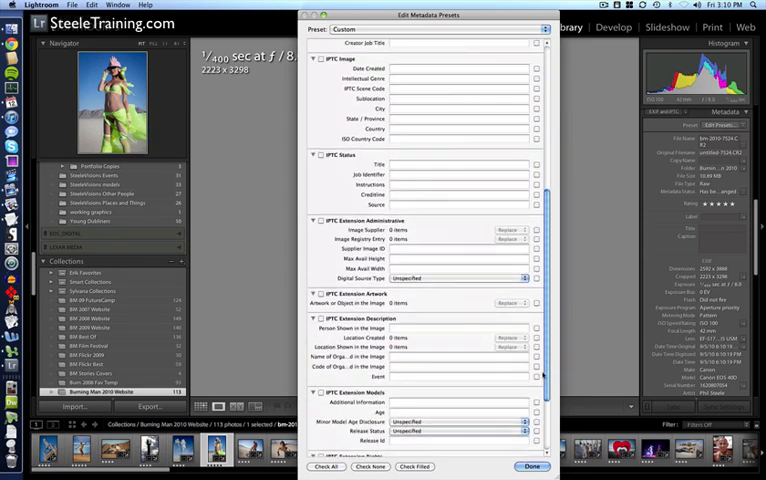
{"action": "scroll", "scroll_direction": "up", "scroll_amount": 3}
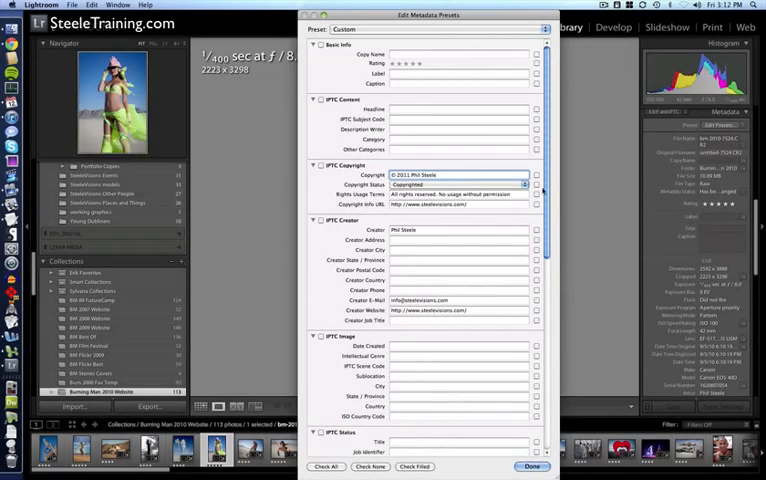
Set the IPTC Copyright Status of the preset to Copyrighted
{"action": "left_click", "coordinate": [458, 184]}
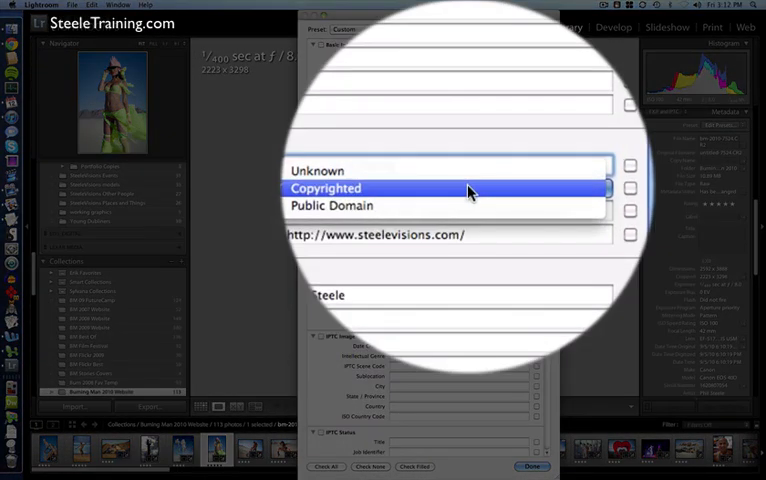
{"action": "left_click", "coordinate": [326, 188]}
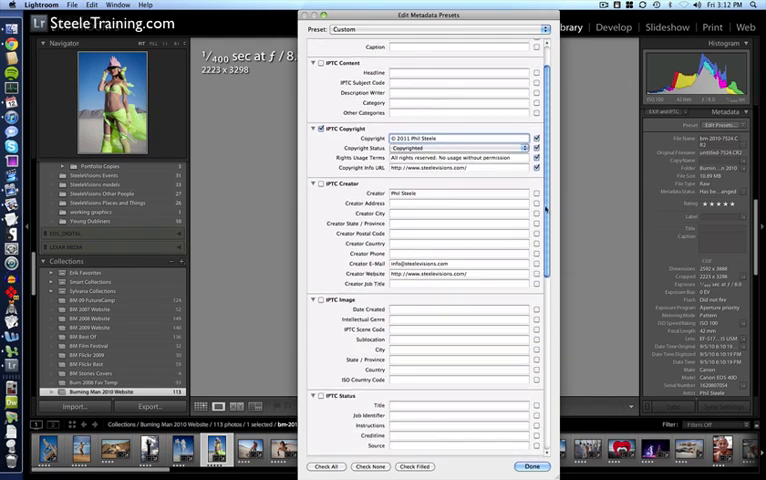
Scroll the dialog to the IPTC Copyright and Creator fields to include them in the preset
{"action": "scroll", "scroll_direction": "down", "scroll_amount": 3}
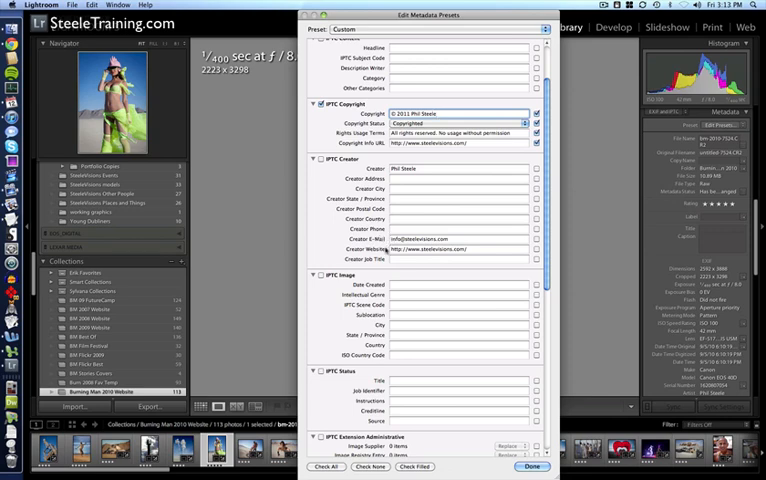
{"action": "mouse_move", "coordinate": [412, 250]}
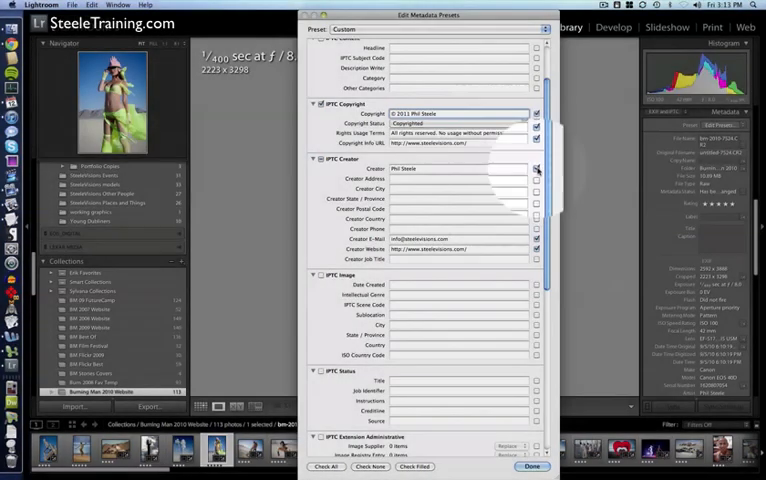
{"action": "scroll", "scroll_direction": "down", "scroll_amount": 3}
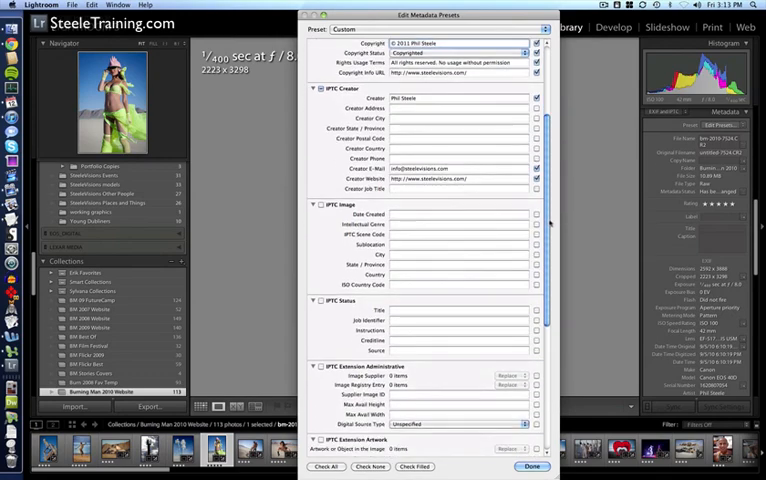
{"action": "scroll", "scroll_direction": "up", "scroll_amount": 3}
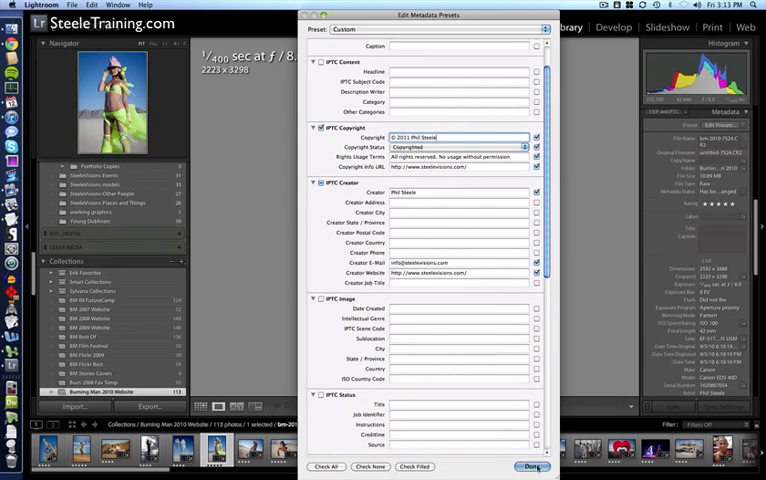
Save the settings as a new preset named 'Phil Steele Copyright Preset 2' and close the editor
{"action": "left_click", "coordinate": [530, 468]}
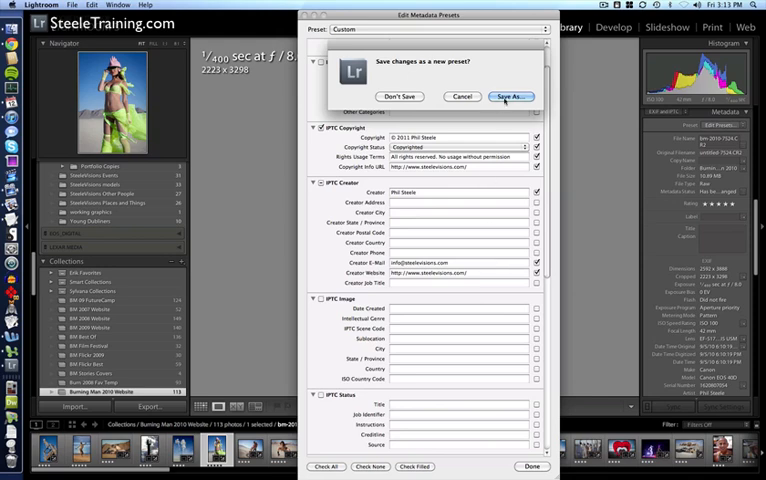
{"action": "left_click", "coordinate": [510, 96]}
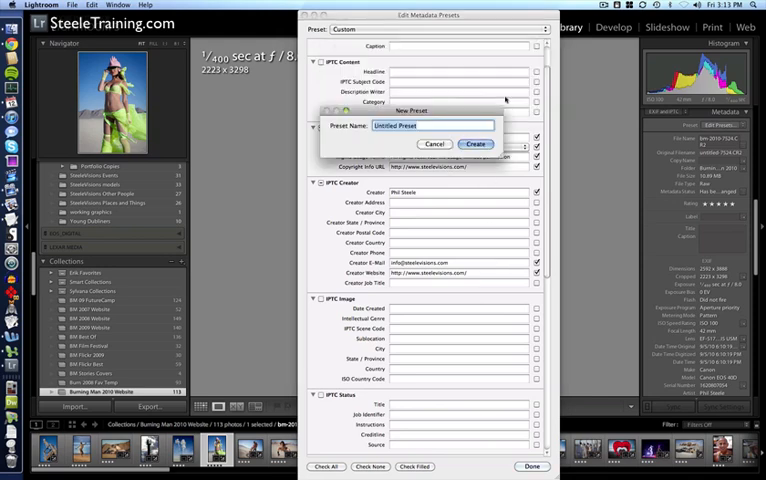
{"action": "type", "text": "Phil Steele"}
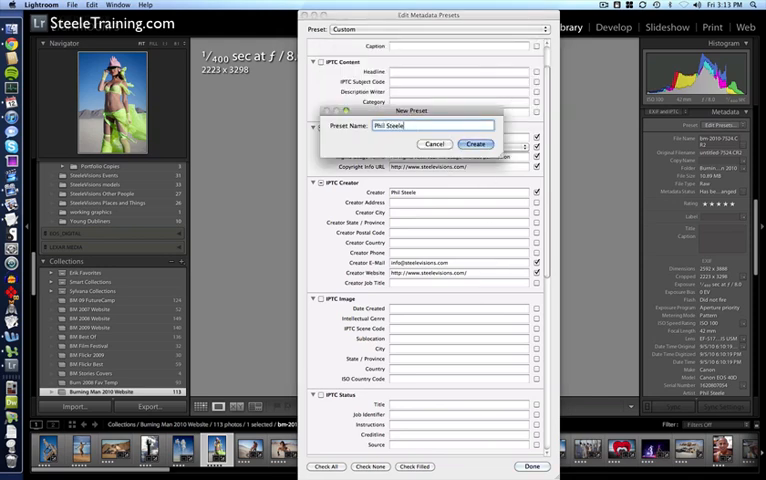
{"action": "type", "text": "Copyright Preset 2"}
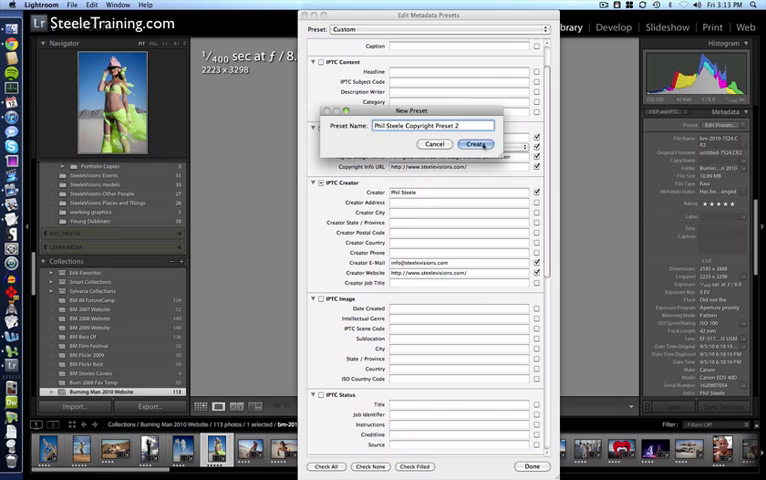
{"action": "left_click", "coordinate": [476, 144]}
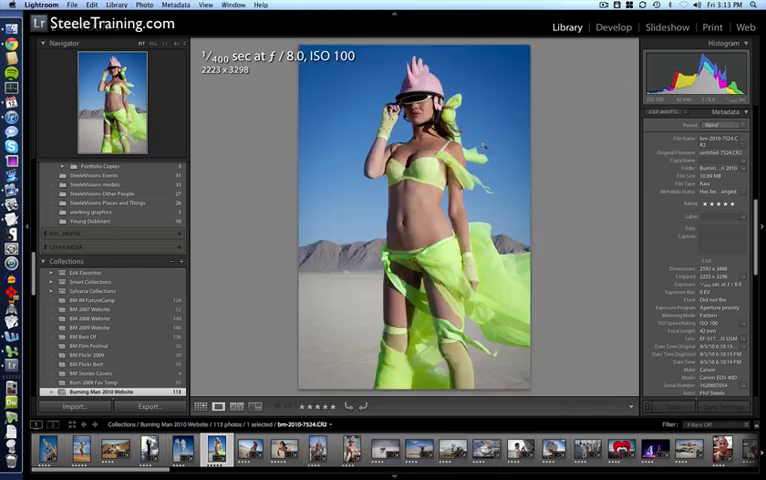